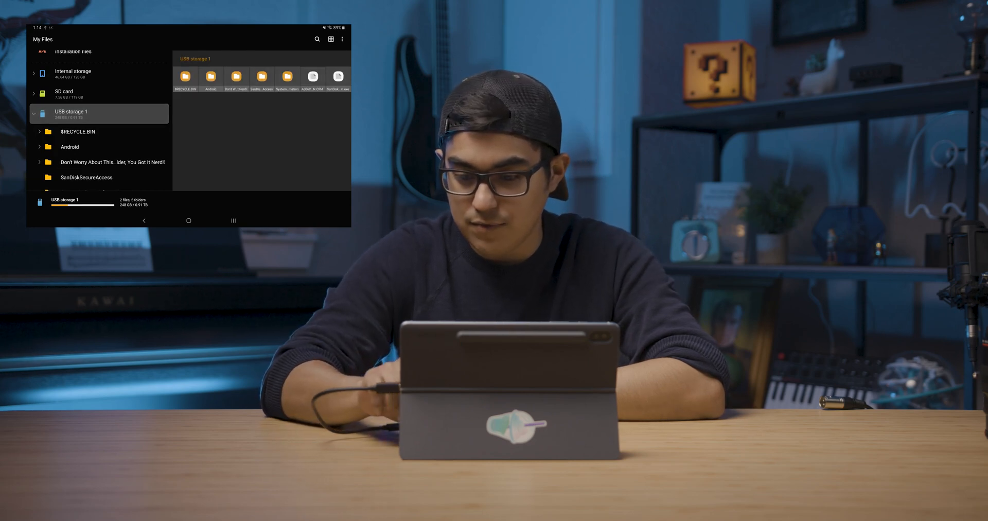
# Tap a file on USB storage 1, bringing up the Search the Play Store prompt
pyautogui.click(337, 76)
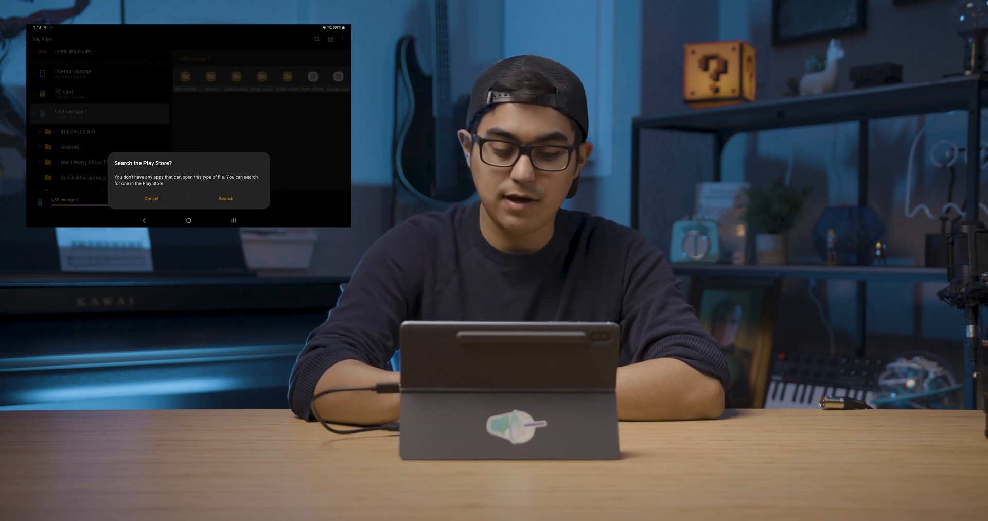
pyautogui.click(151, 198)
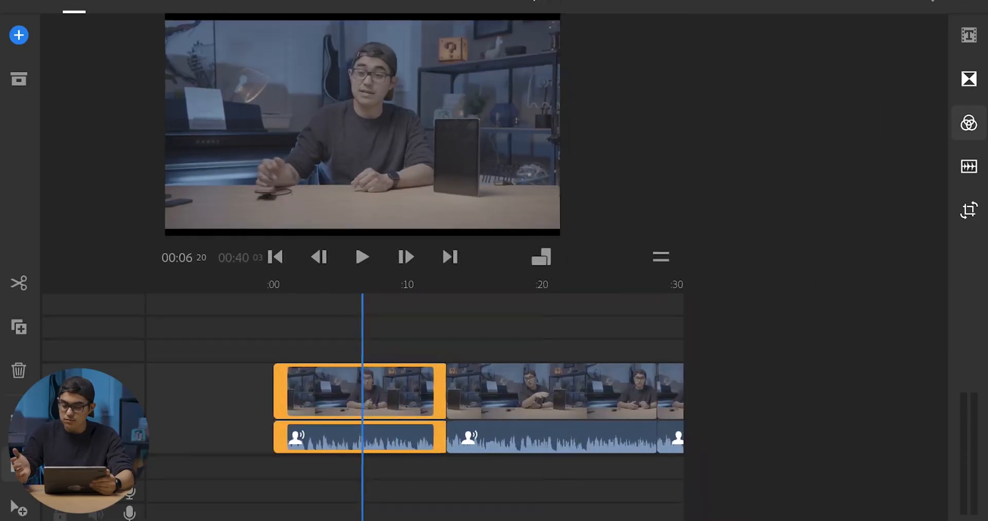
# Grade the first clip: Exposure 0.72, Contrast 24, Highlights -13, Shadows -23, Vibrance 36
pyautogui.click(969, 123)
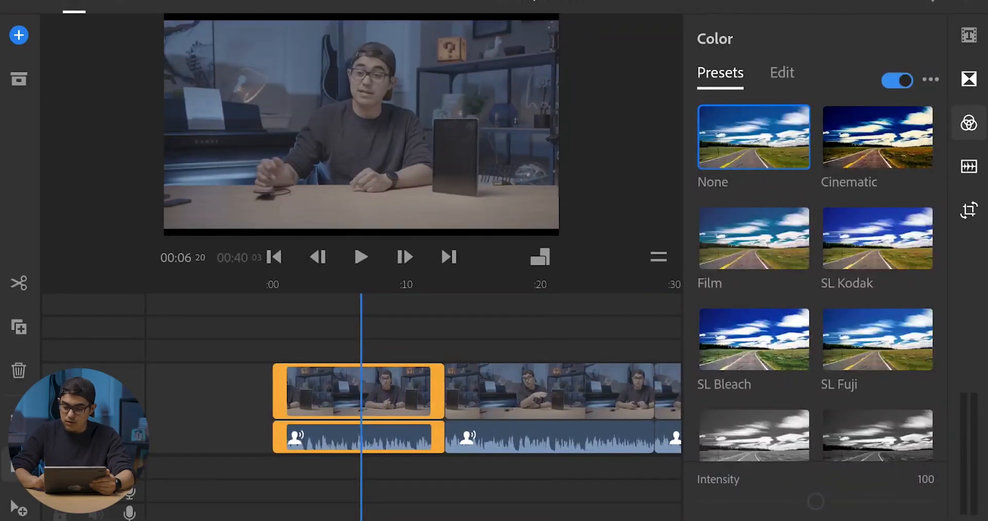
pyautogui.scroll(-3)
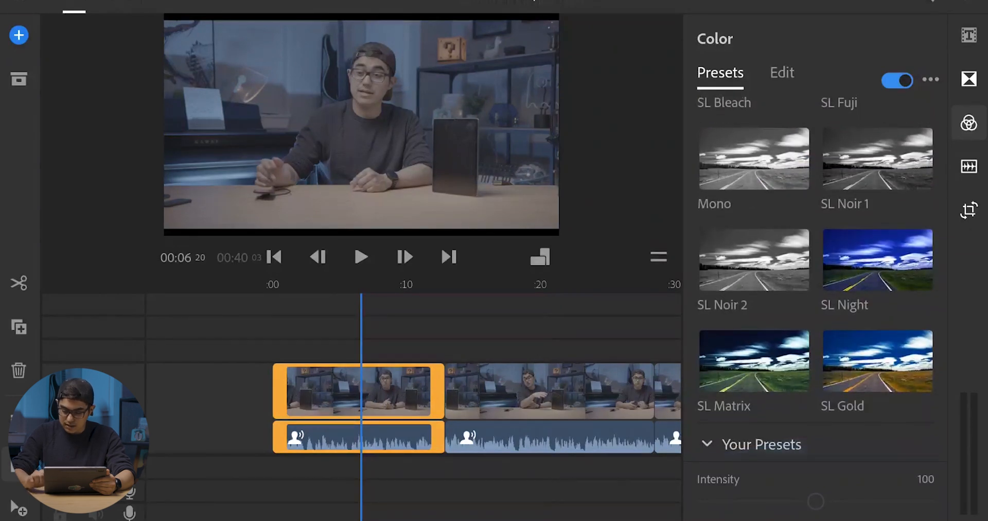
pyautogui.click(781, 73)
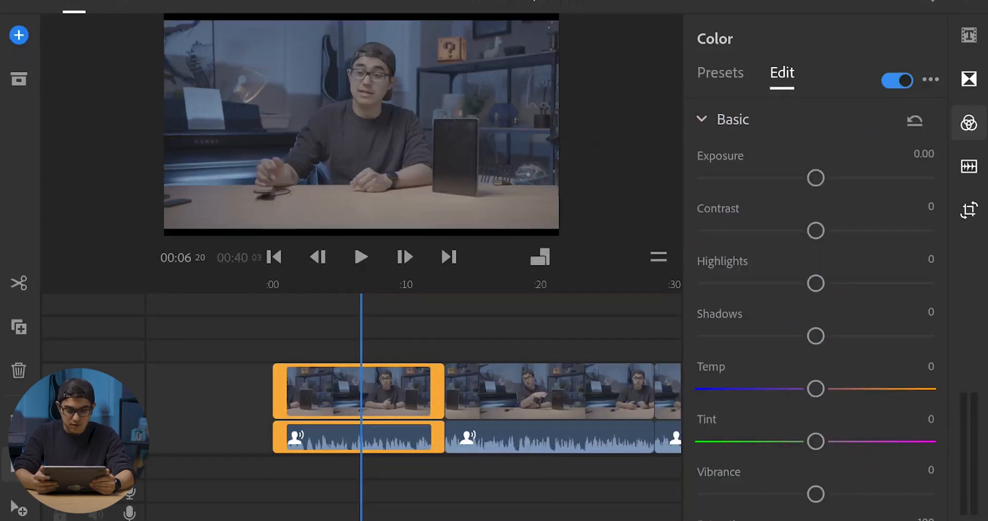
pyautogui.moveTo(814, 177); pyautogui.dragTo(839, 177)
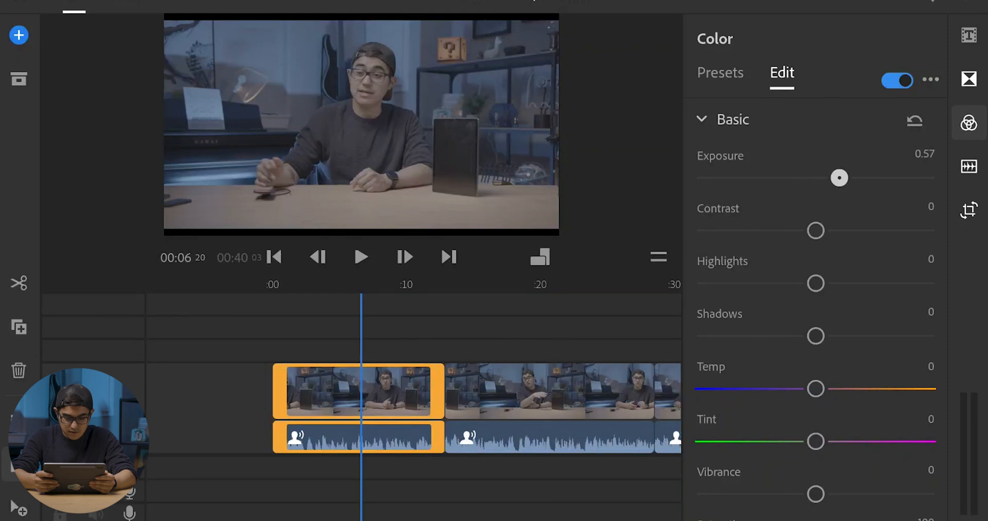
pyautogui.moveTo(839, 177); pyautogui.dragTo(839, 177)
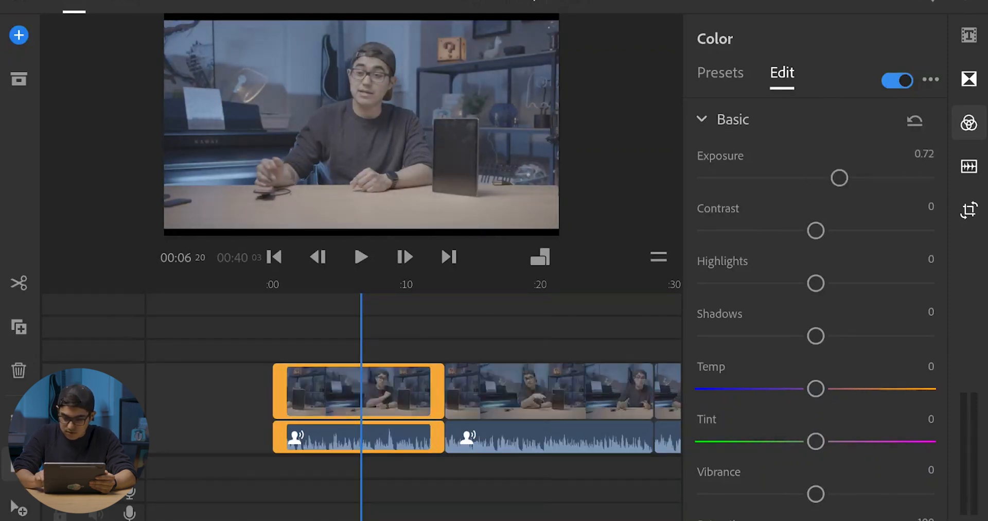
pyautogui.moveTo(815, 230); pyautogui.dragTo(823, 230)
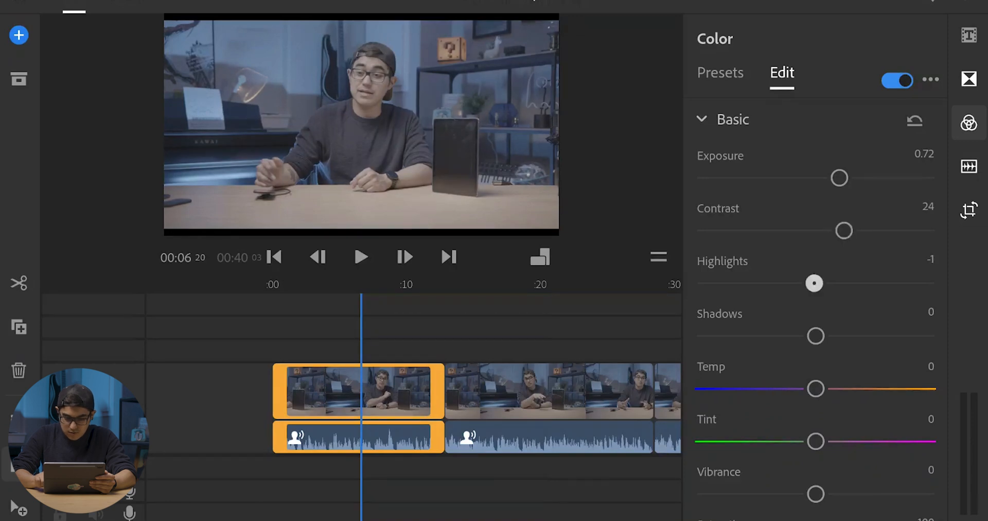
pyautogui.moveTo(814, 282); pyautogui.dragTo(800, 283)
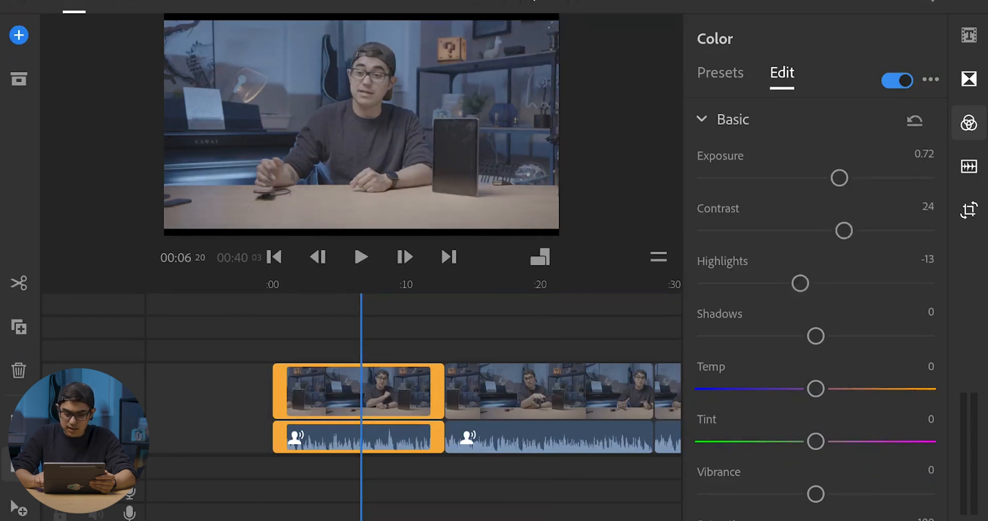
pyautogui.moveTo(815, 335); pyautogui.dragTo(788, 336)
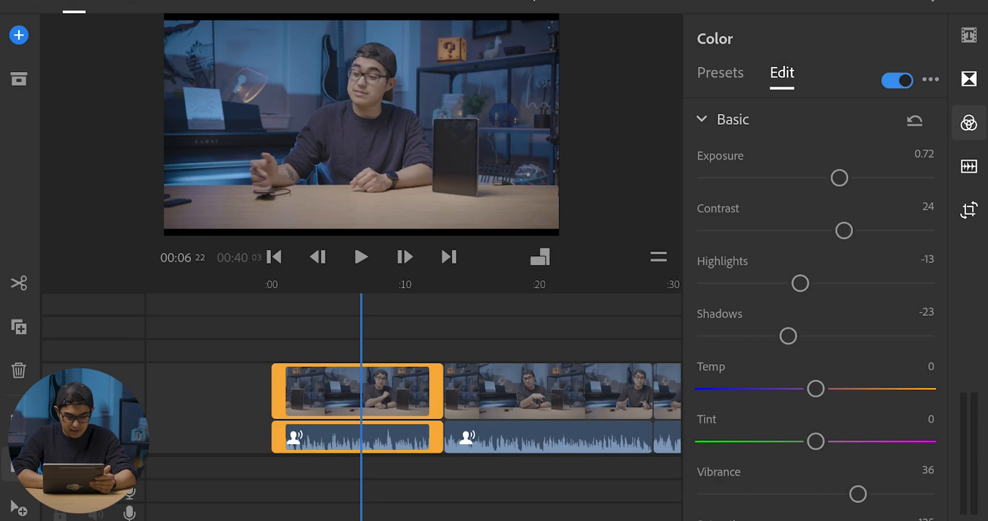
pyautogui.scroll(-3)
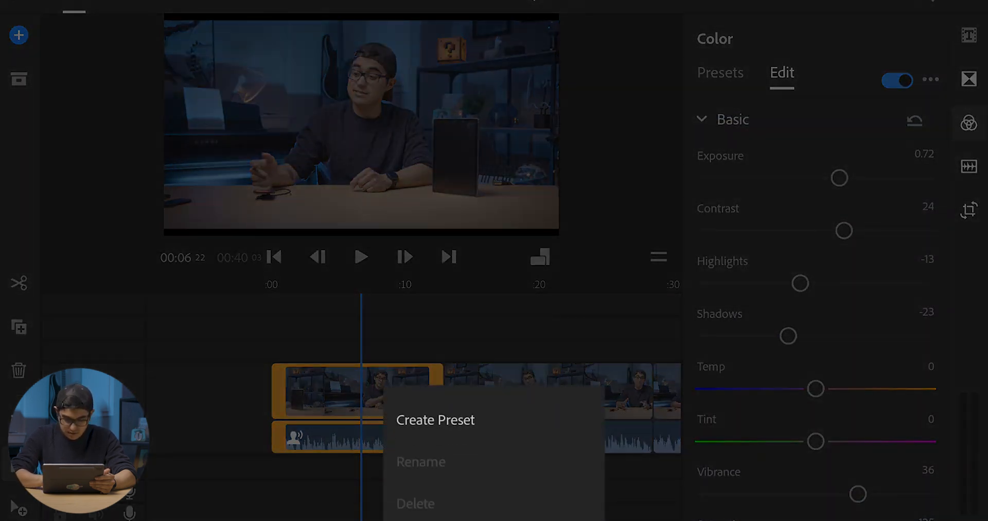
# Save the current color grade as a new preset named '4k edit'
pyautogui.click(435, 419)
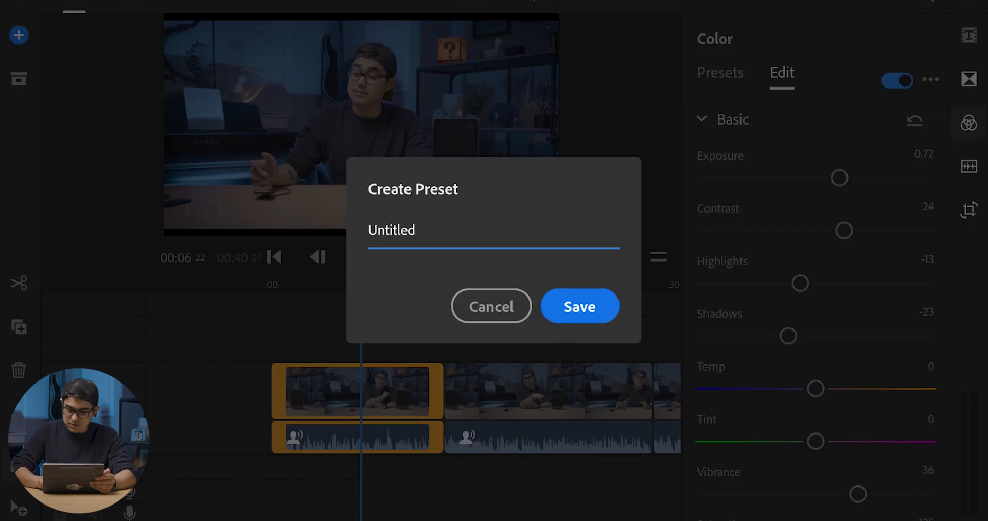
pyautogui.click(493, 230)
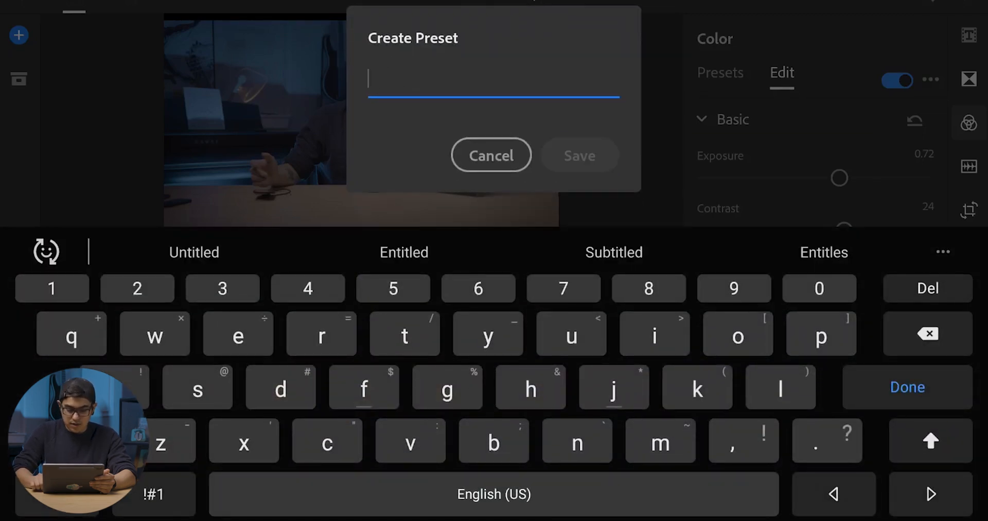
pyautogui.click(929, 440)
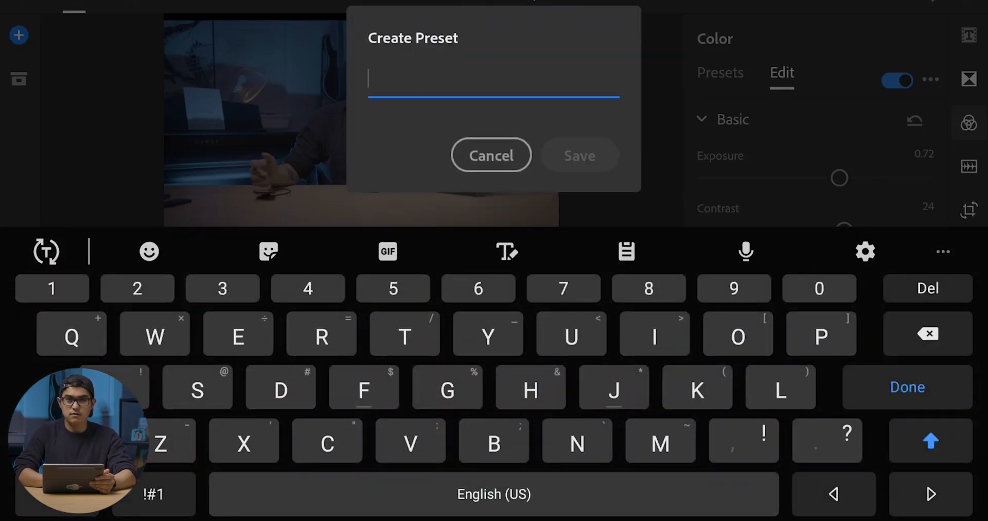
pyautogui.write('4')
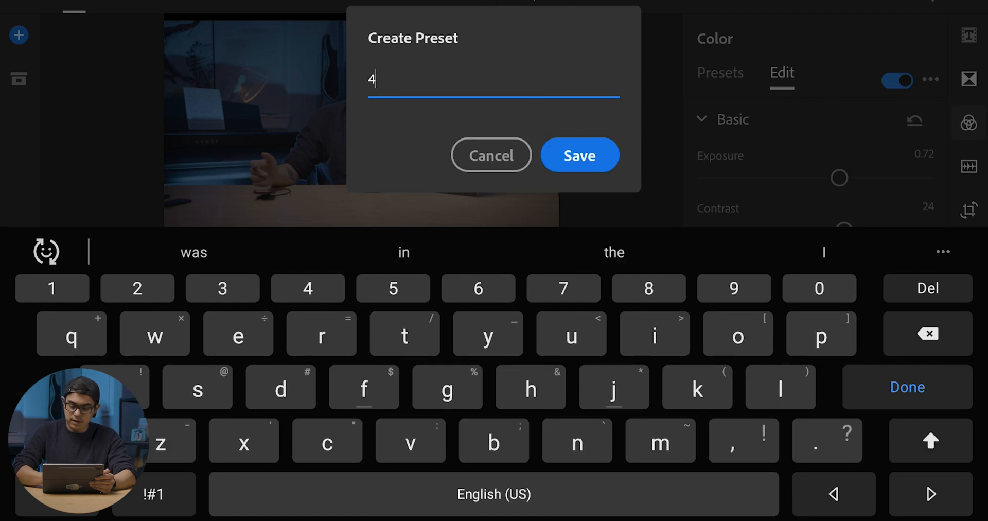
pyautogui.click(578, 154)
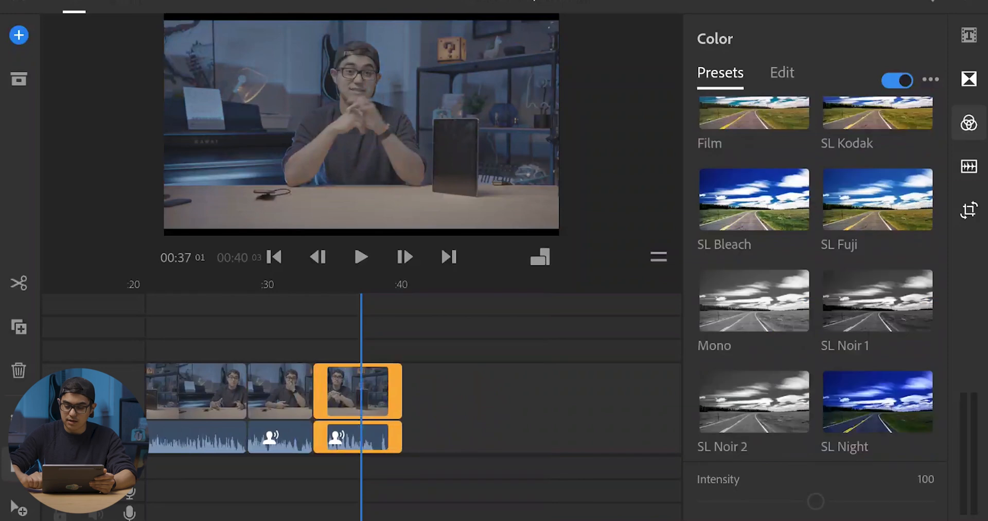
pyautogui.scroll(-3)
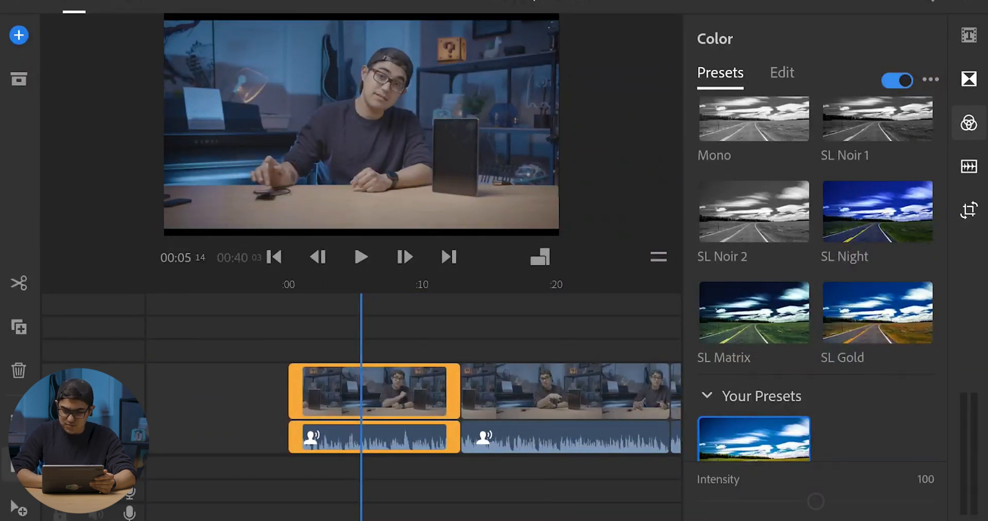
# Apply the saved preset to the other clips and add the Particle music track
pyautogui.click(781, 72)
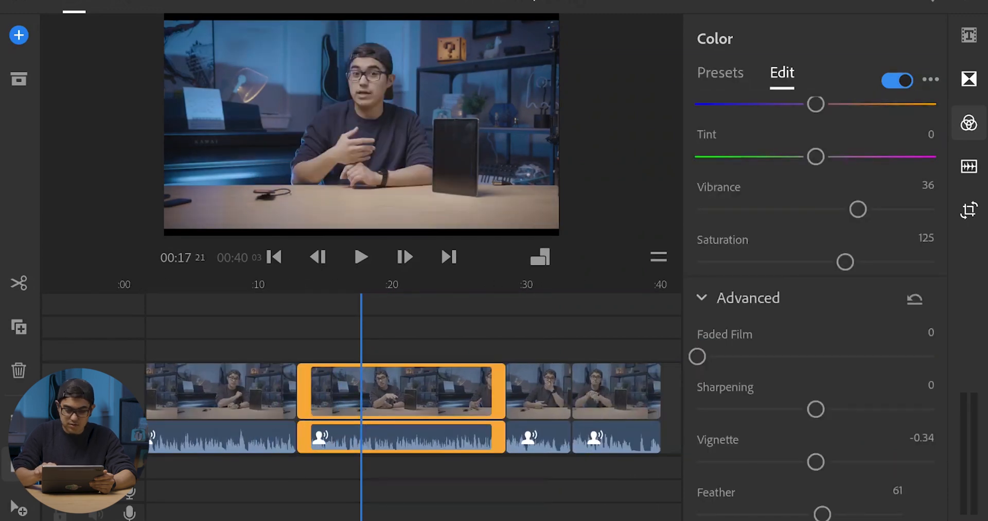
pyautogui.rightClick(400, 437)
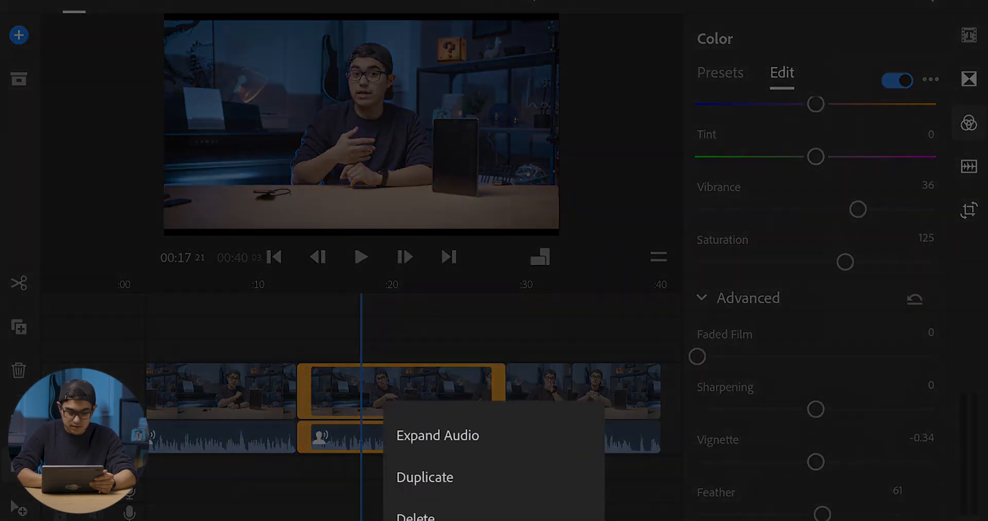
pyautogui.click(720, 72)
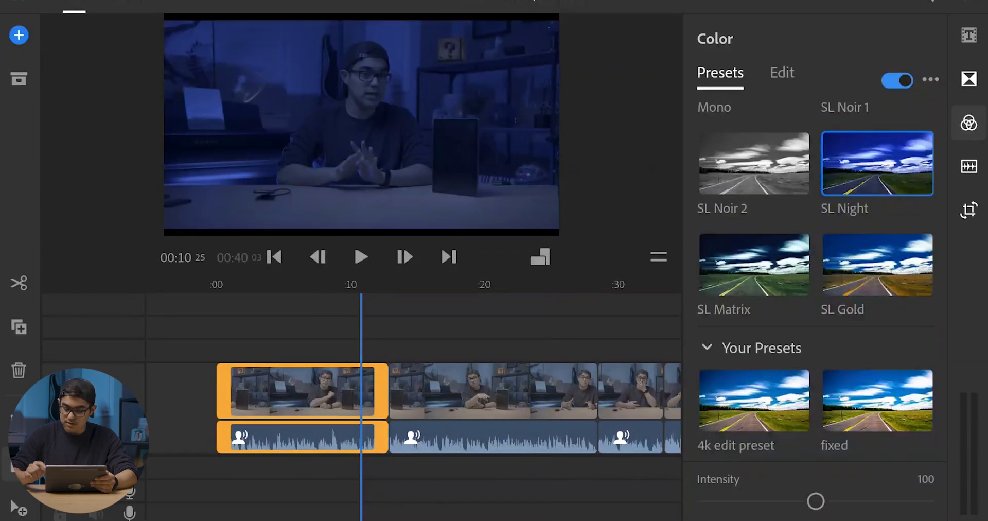
pyautogui.click(876, 400)
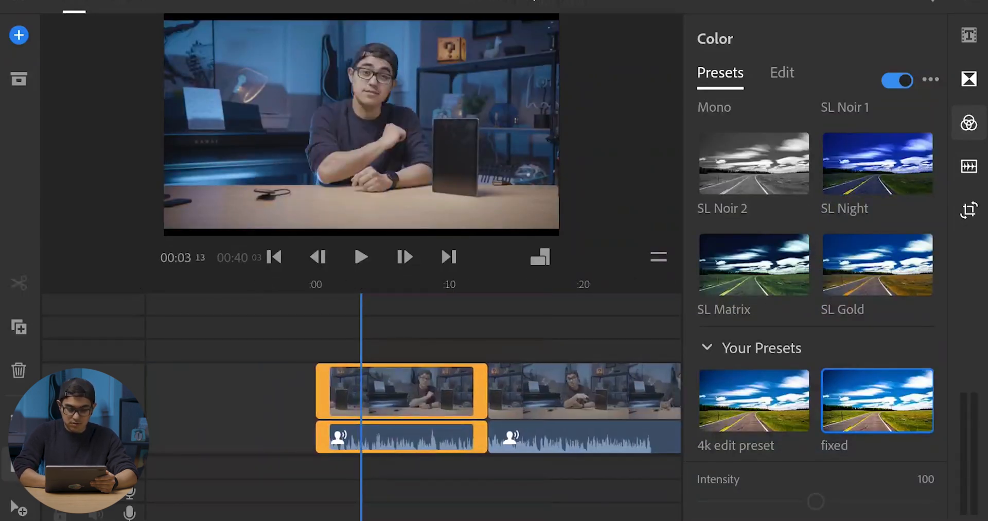
pyautogui.click(273, 257)
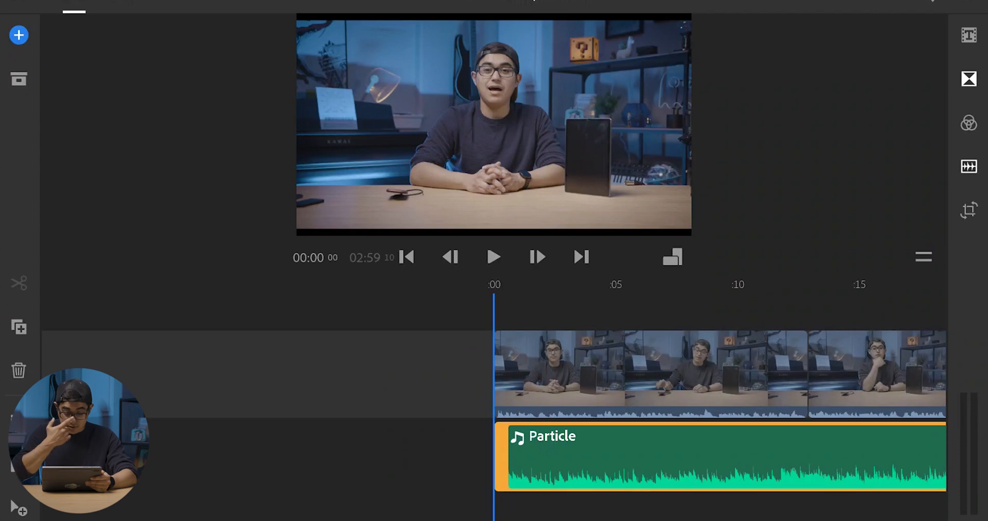
# Lower the Particle music clip's volume to 50% in the Audio settings
pyautogui.click(493, 256)
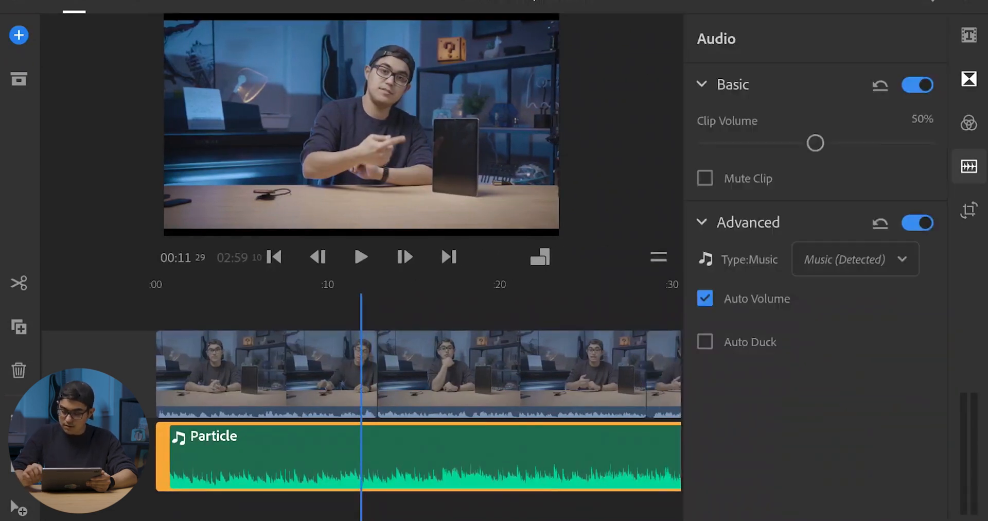
pyautogui.moveTo(813, 143); pyautogui.dragTo(765, 143)
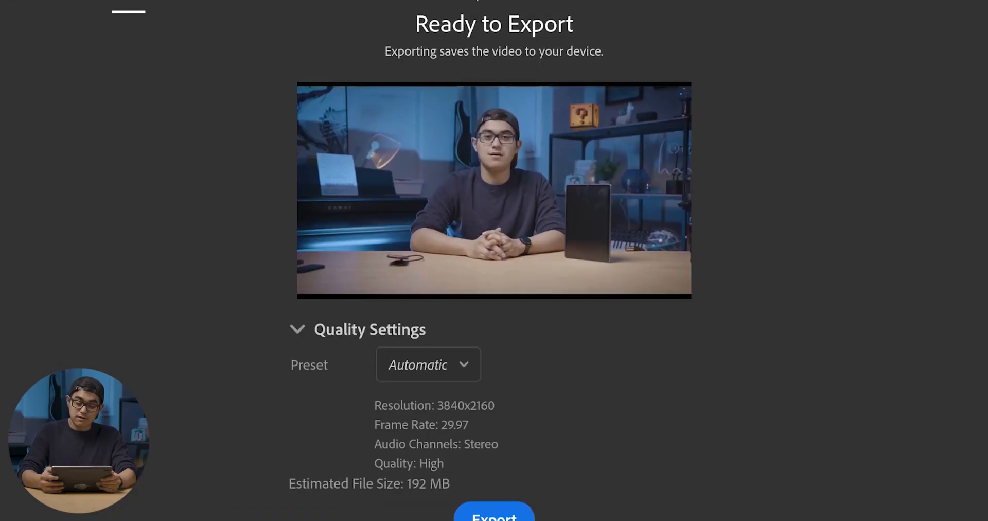
# Export the 3840x2160 video to the device and wait until it's ready to share
pyautogui.scroll(-3)
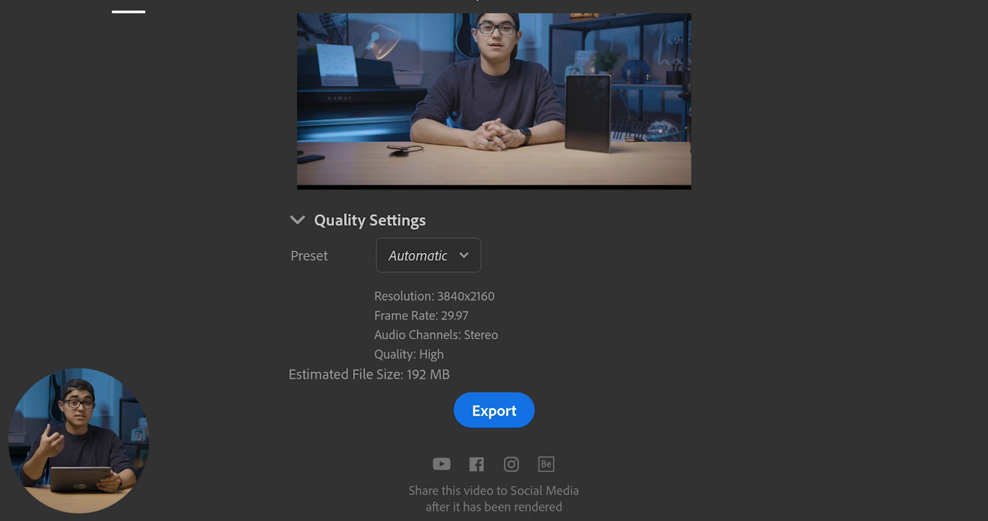
pyautogui.click(493, 409)
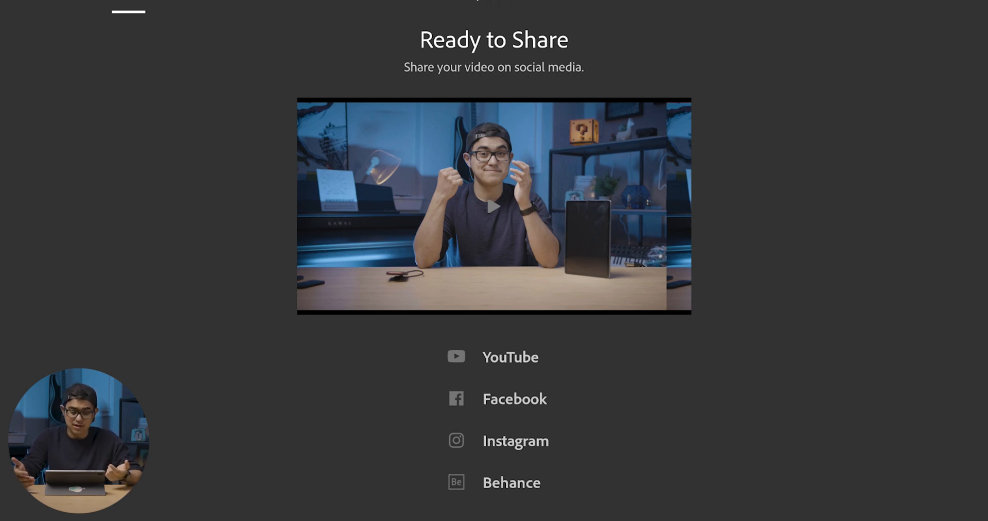
pyautogui.scroll(-3)
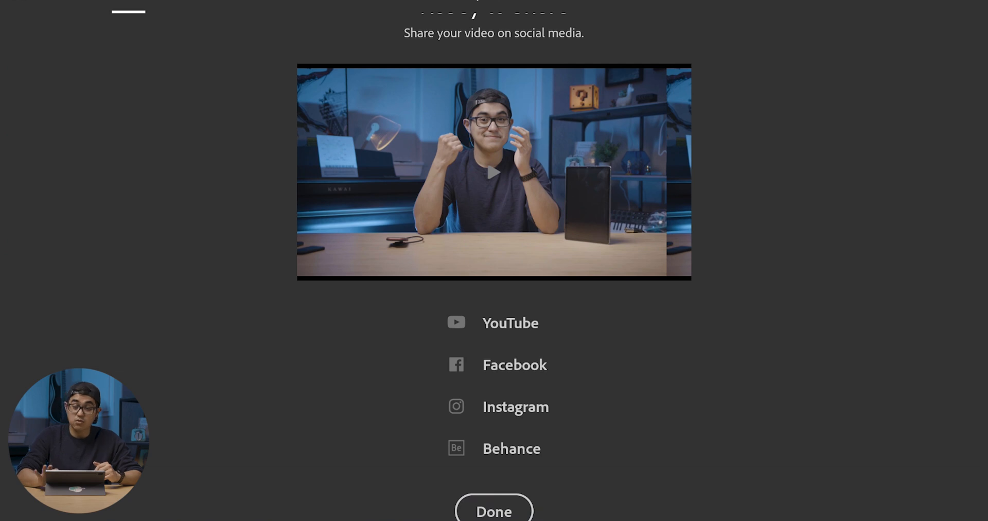